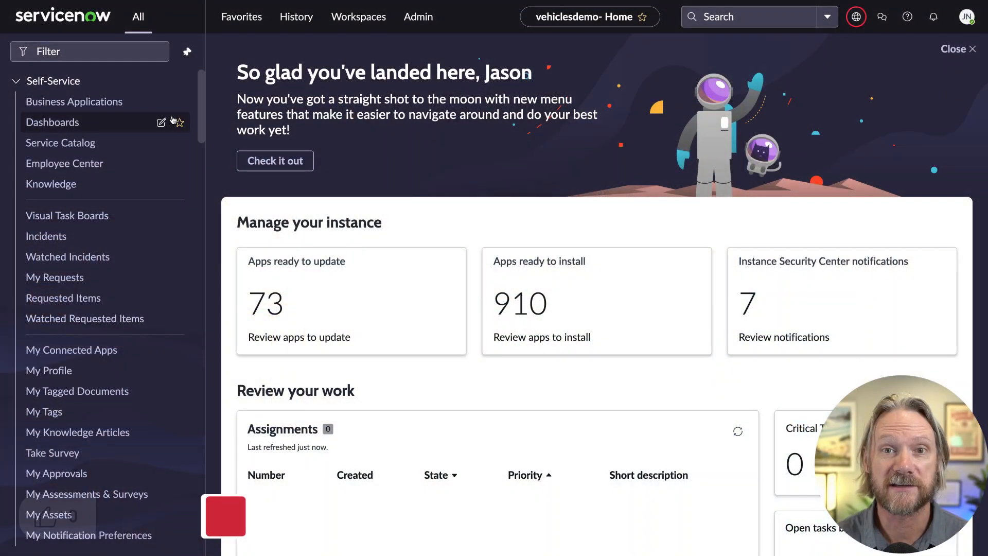
Filter the application navigator to the REST & SOAP API Analytics modules.
{"action": "type", "text": "api an"}
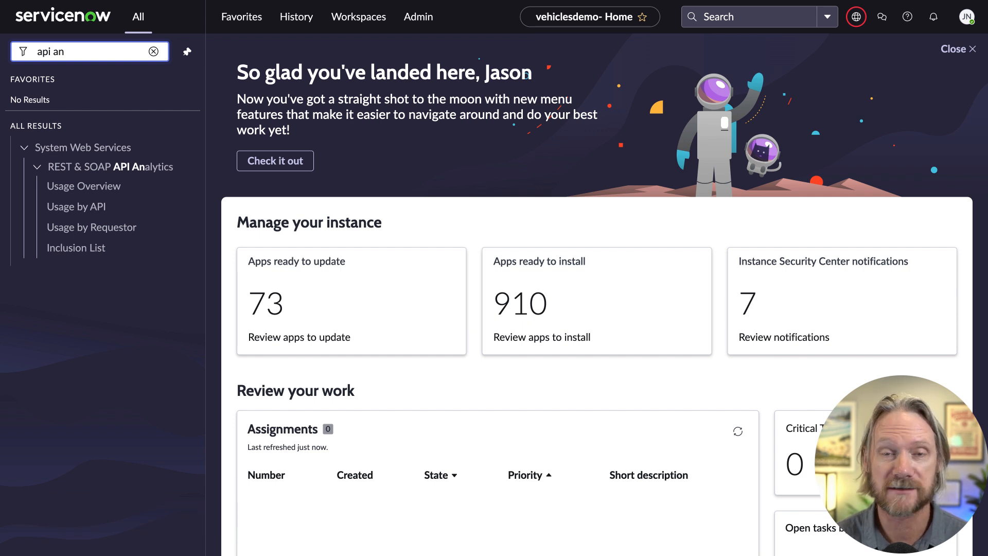
{"action": "mouse_move", "coordinate": [118, 122]}
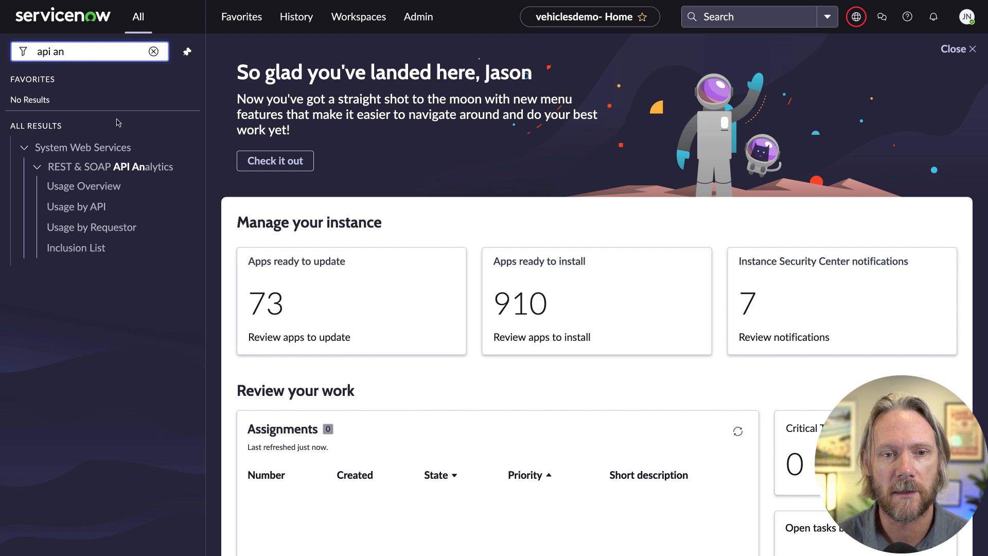
Open the Web API Usage Overview dashboard and scroll through its resource, type, daily and monthly charts.
{"action": "left_click", "coordinate": [84, 187]}
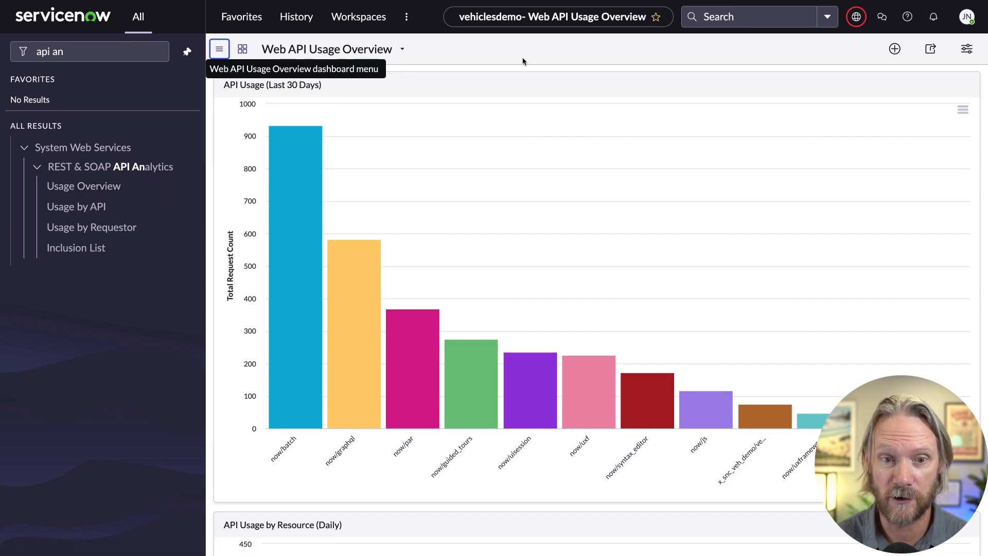
{"action": "mouse_move", "coordinate": [523, 134]}
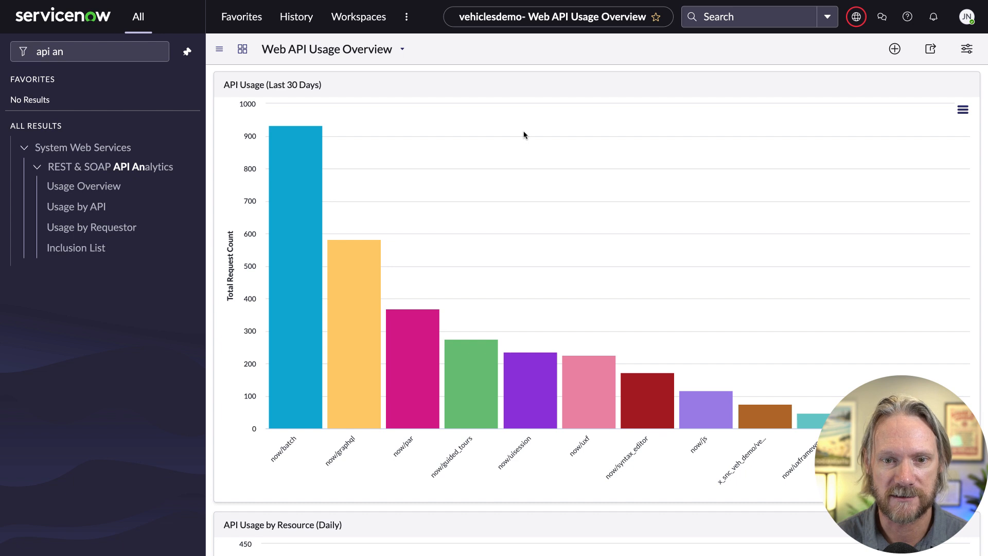
{"action": "scroll", "scroll_direction": "down", "scroll_amount": 3}
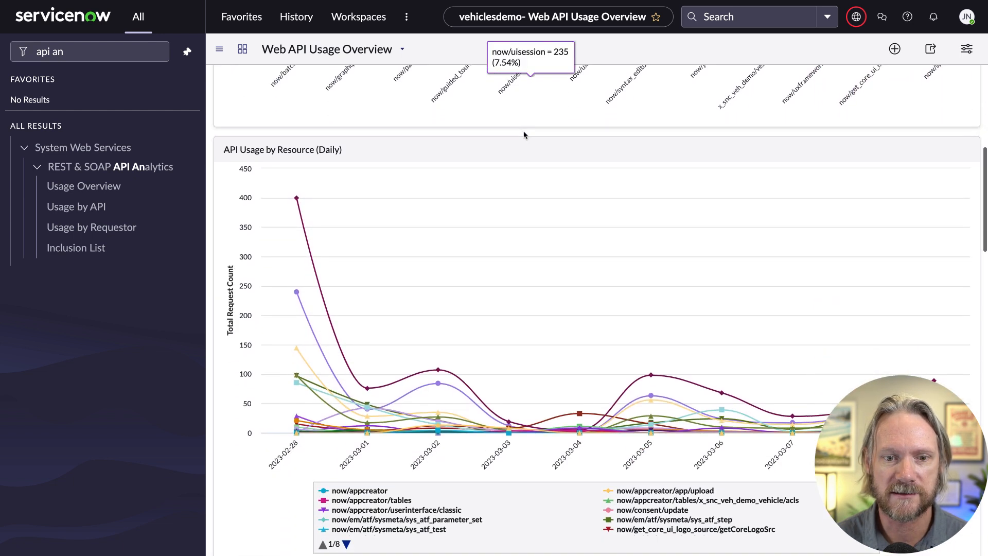
{"action": "scroll", "scroll_direction": "down", "scroll_amount": 3}
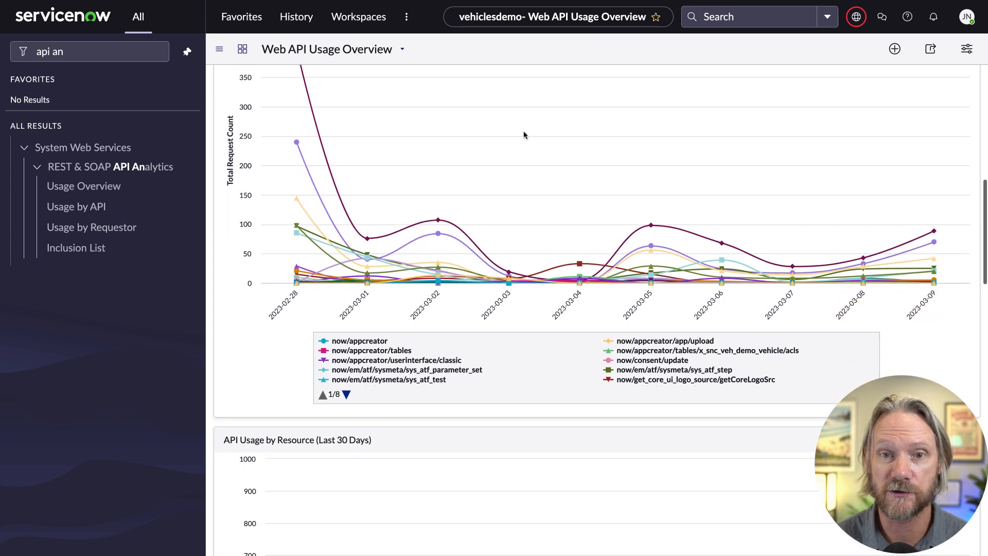
{"action": "scroll", "scroll_direction": "down", "scroll_amount": 3}
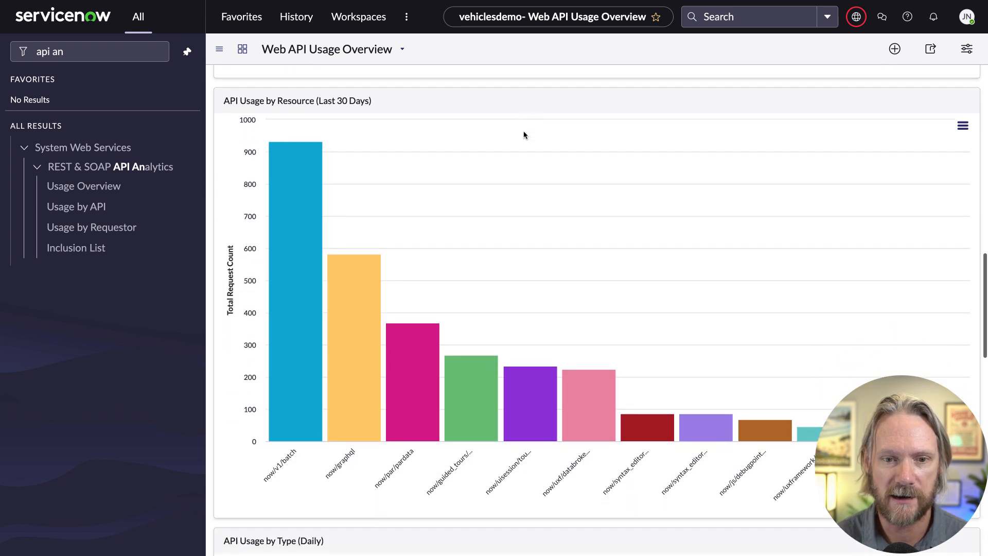
{"action": "scroll", "scroll_direction": "down", "scroll_amount": 3}
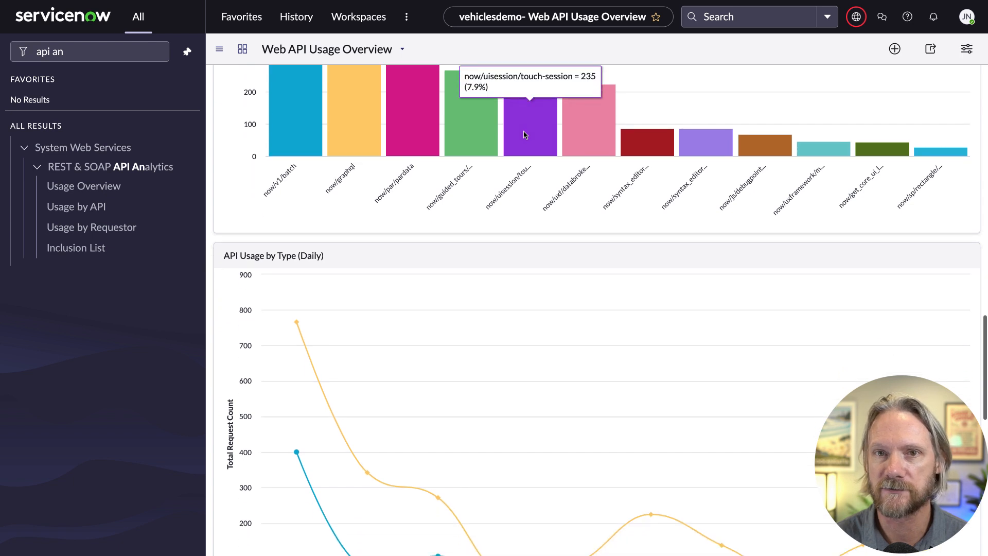
{"action": "scroll", "scroll_direction": "down", "scroll_amount": 3}
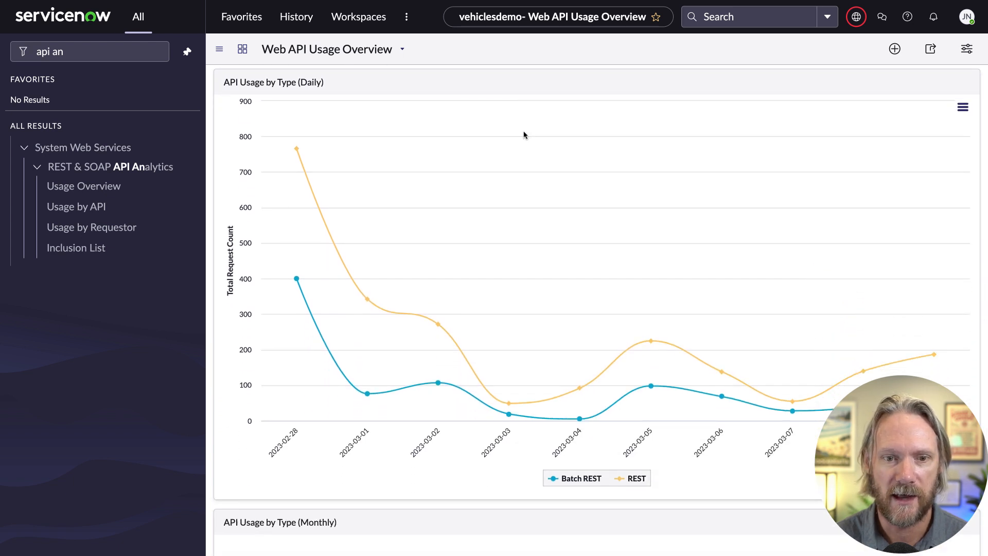
{"action": "scroll", "scroll_direction": "down", "scroll_amount": 3}
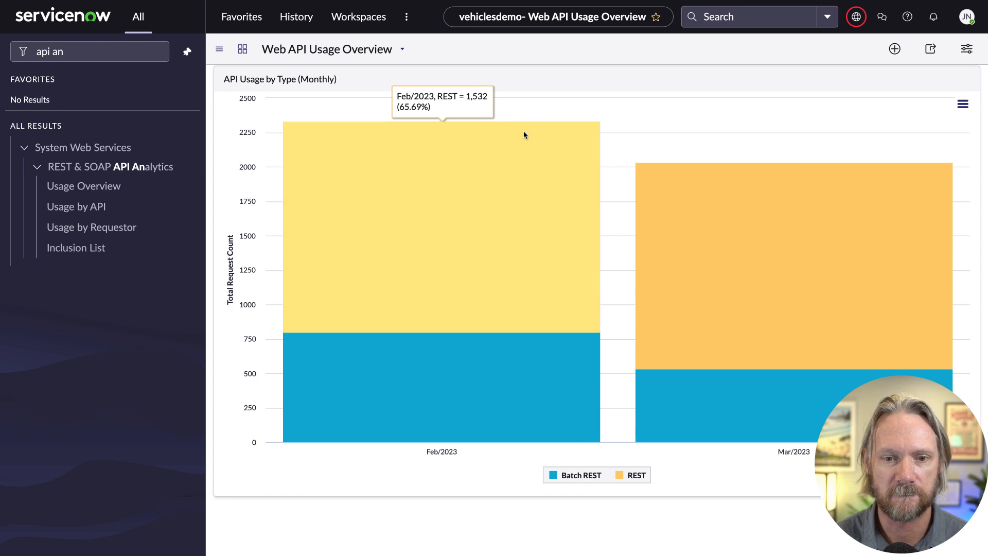
Open Usage by API and filter it to the x_snc_veh_demo/vehicles API.
{"action": "left_click", "coordinate": [75, 206]}
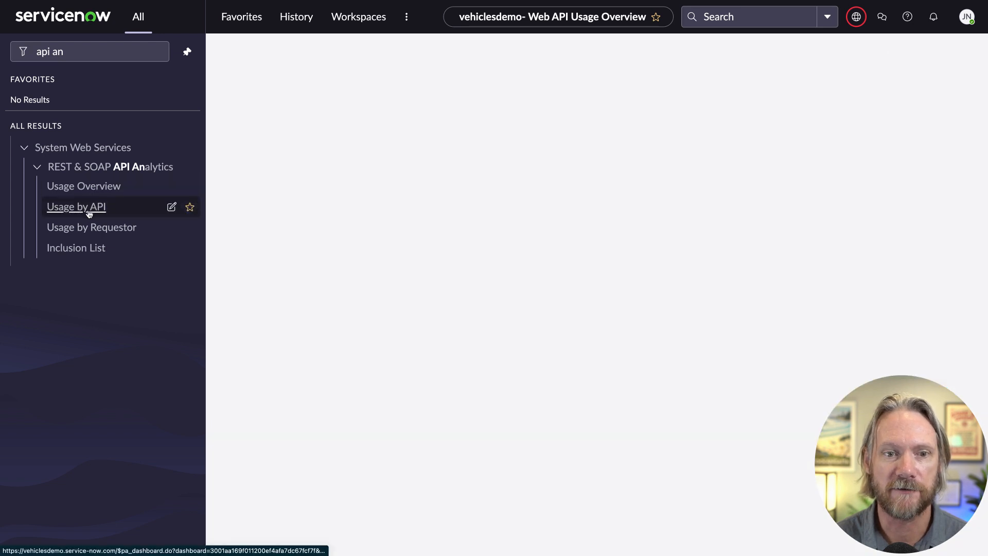
{"action": "left_click", "coordinate": [76, 206]}
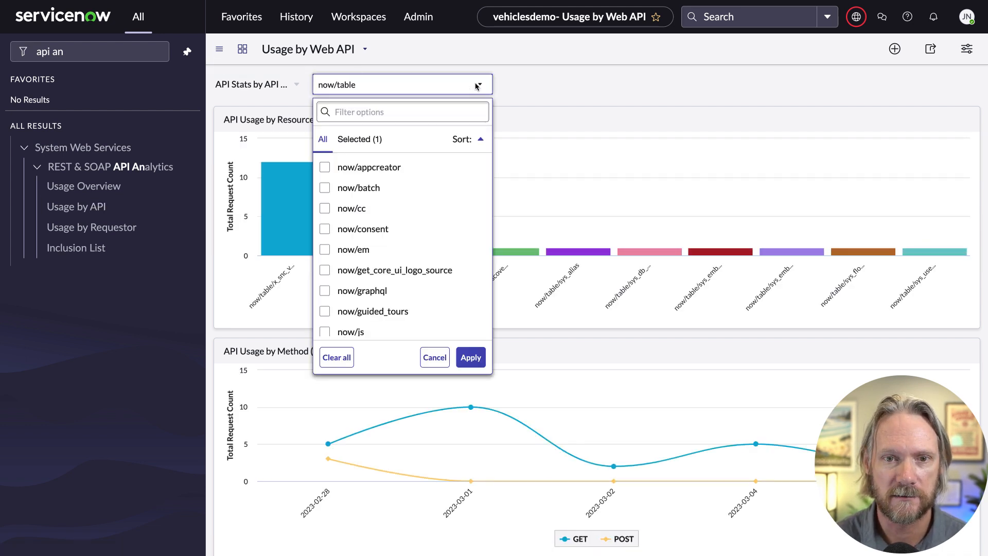
{"action": "scroll", "scroll_direction": "down", "scroll_amount": 3}
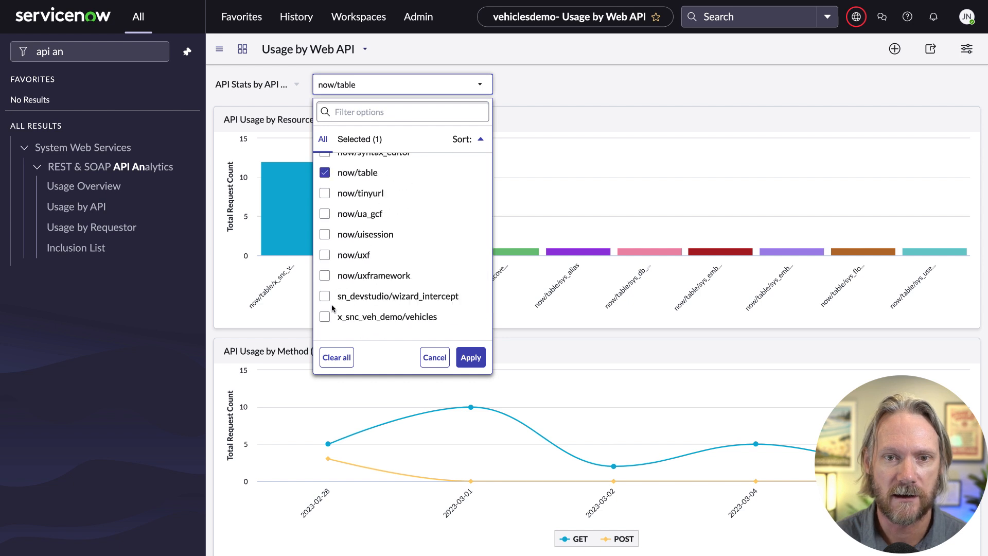
{"action": "left_click", "coordinate": [325, 316]}
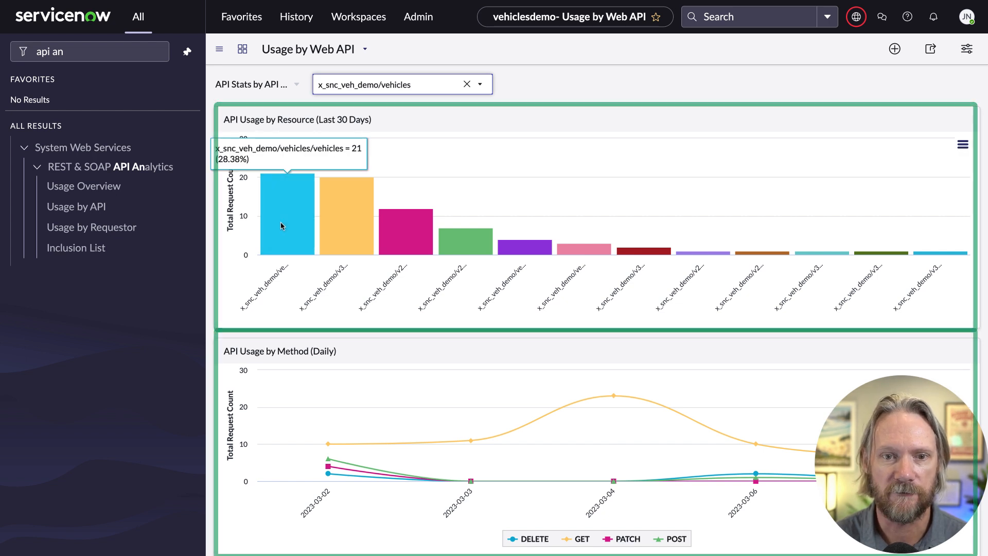
{"action": "left_click", "coordinate": [287, 214]}
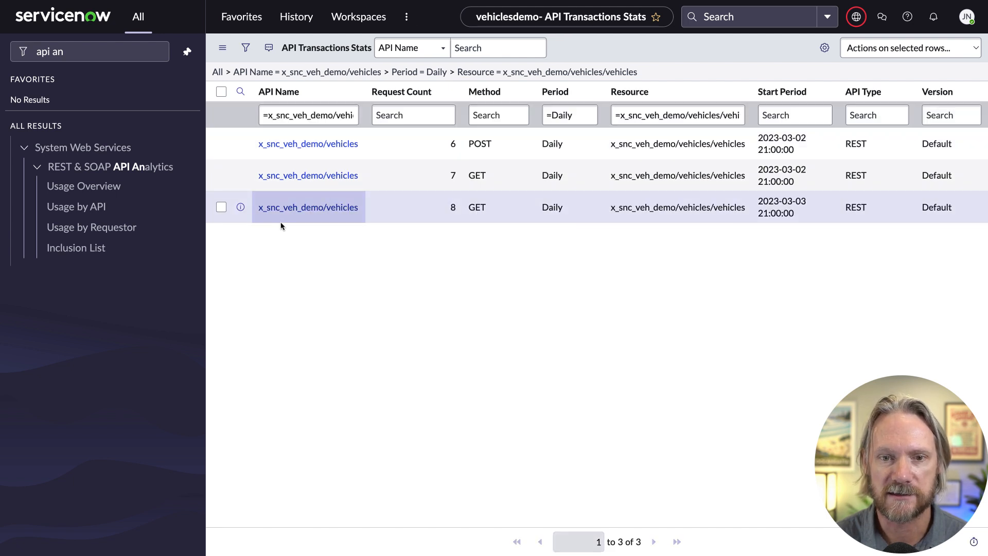
{"action": "mouse_move", "coordinate": [308, 144]}
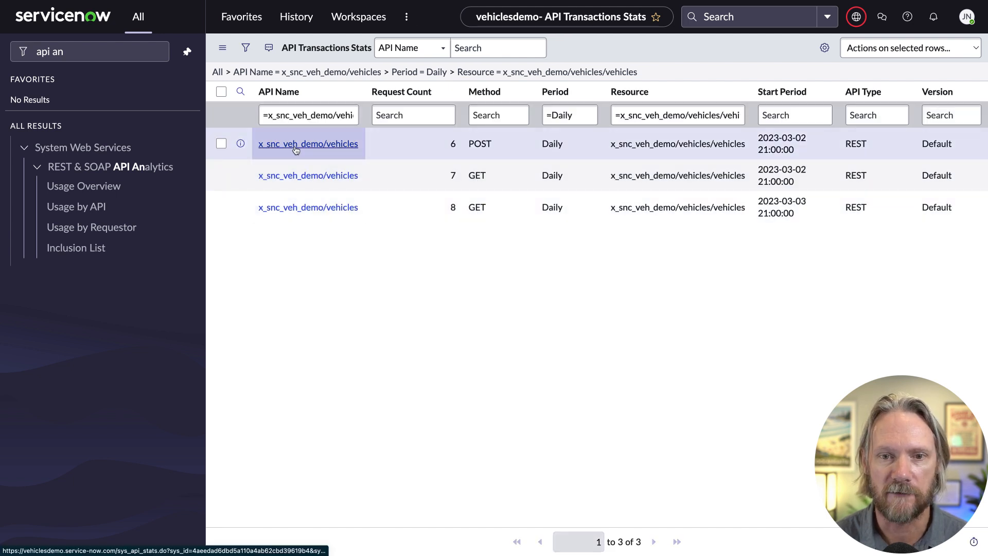
{"action": "left_click", "coordinate": [308, 144]}
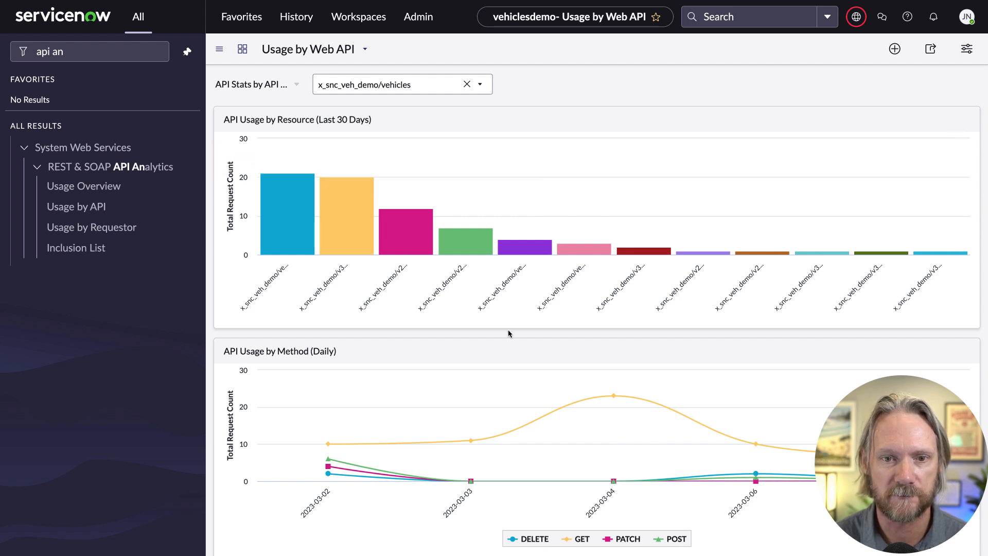
{"action": "scroll", "scroll_direction": "down", "scroll_amount": 3}
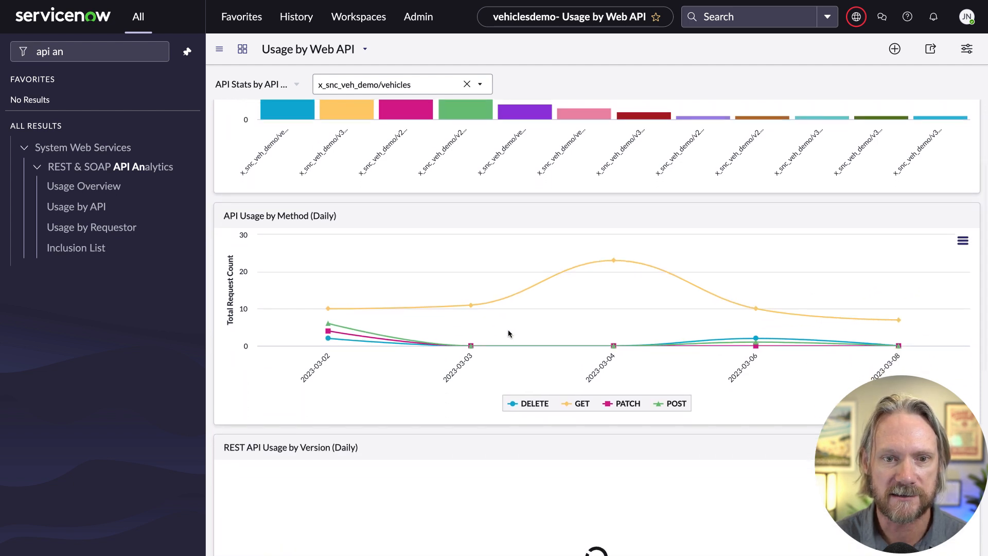
{"action": "scroll", "scroll_direction": "down", "scroll_amount": 3}
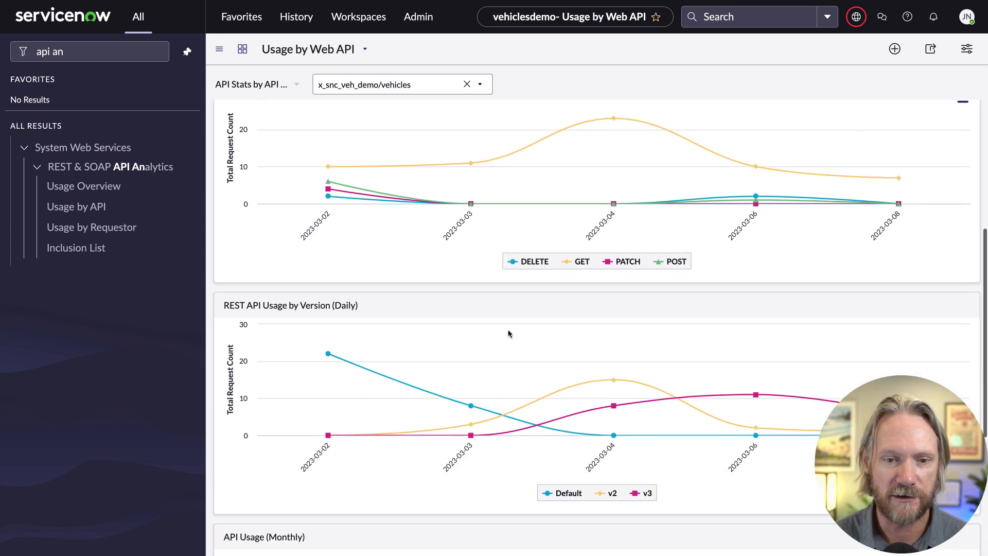
{"action": "scroll", "scroll_direction": "down", "scroll_amount": 3}
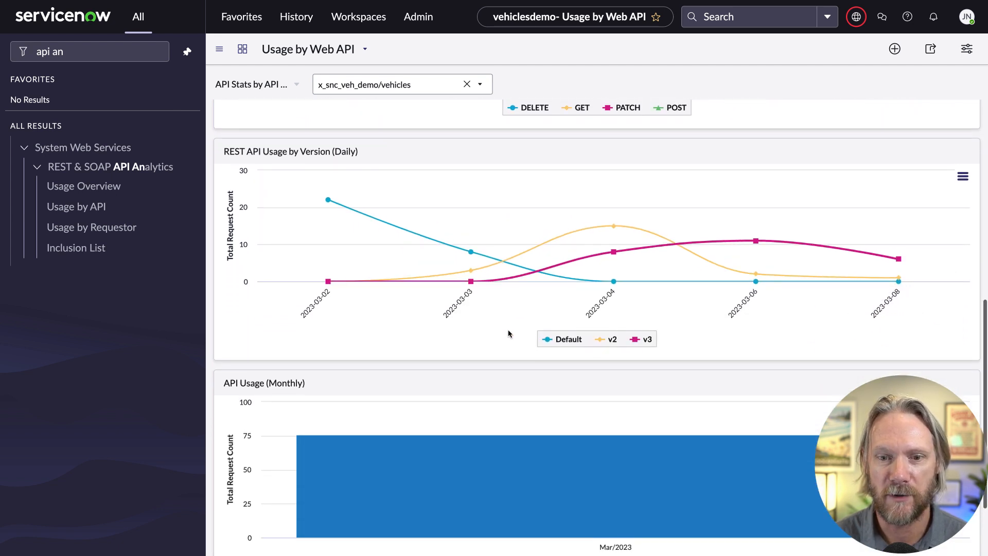
{"action": "scroll", "scroll_direction": "down", "scroll_amount": 3}
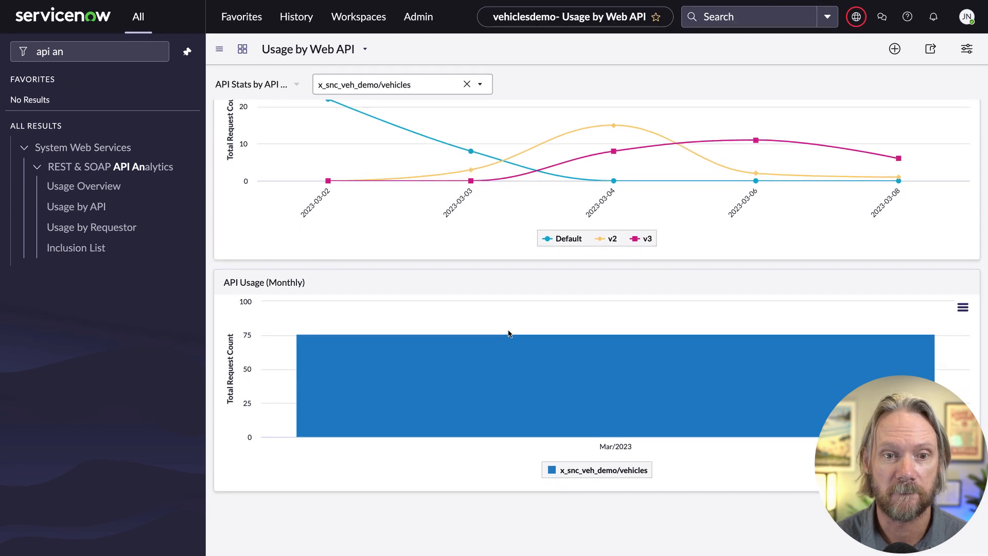
{"action": "mouse_move", "coordinate": [91, 227]}
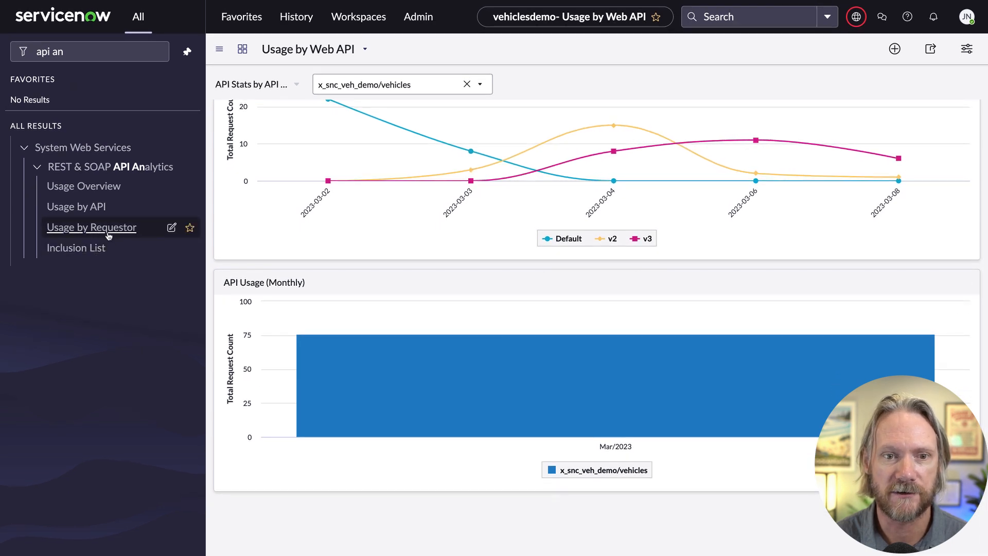
Open Usage by Requestor and filter it to the Vehicle Integration account instead of the current user.
{"action": "left_click", "coordinate": [92, 228]}
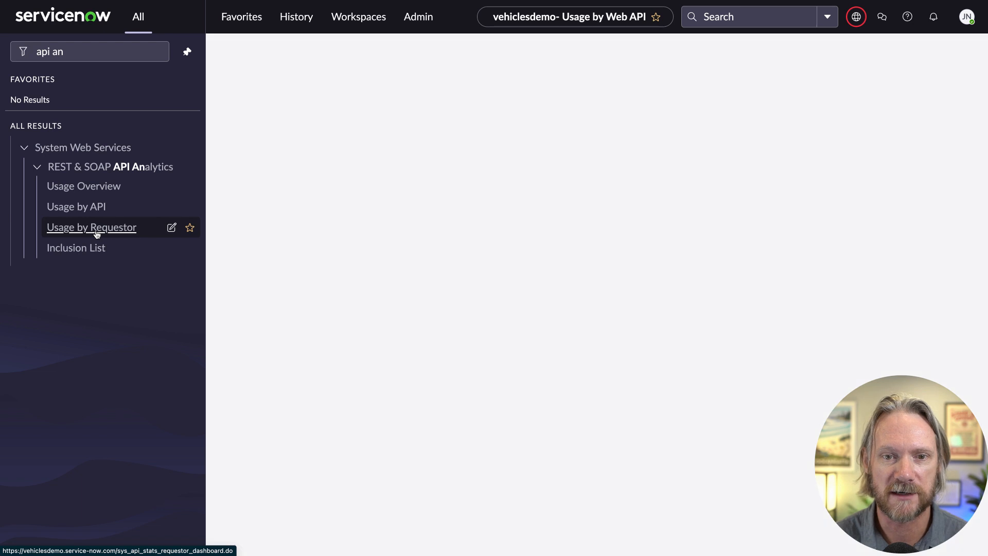
{"action": "left_click", "coordinate": [92, 226]}
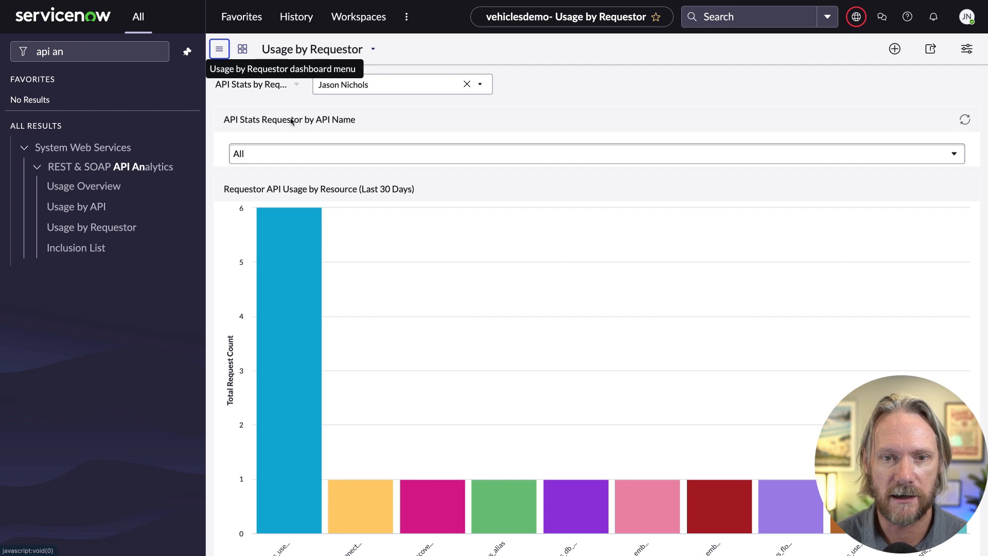
{"action": "left_click", "coordinate": [479, 84]}
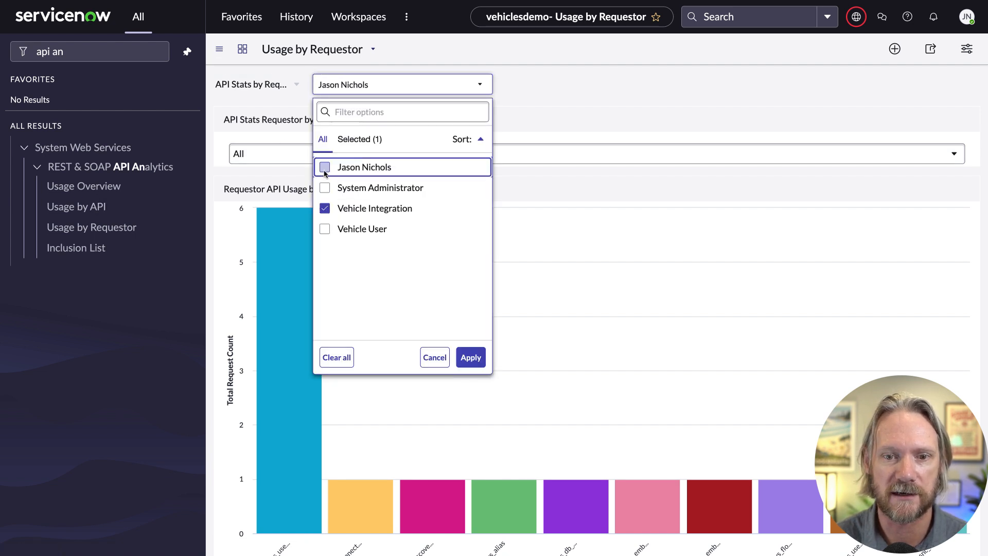
{"action": "left_click", "coordinate": [471, 357]}
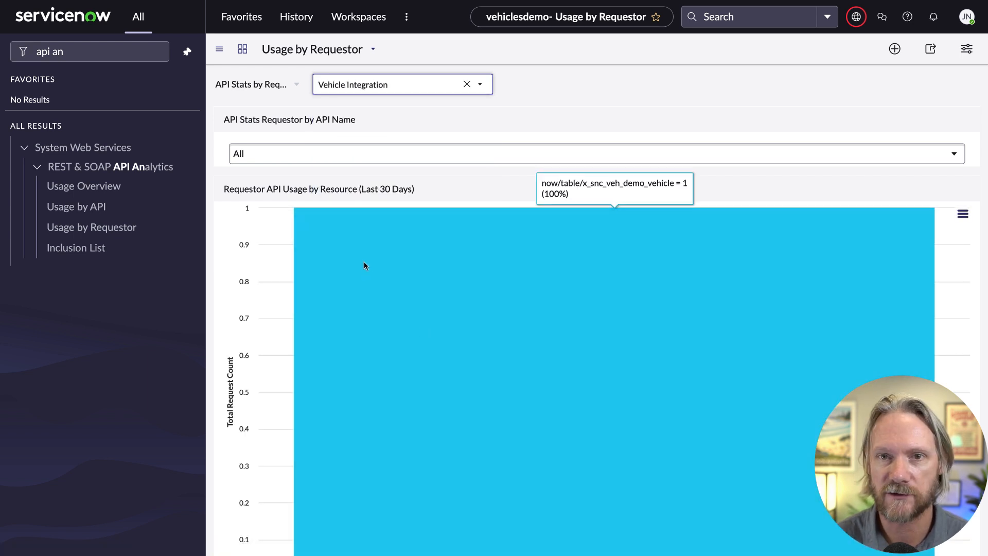
{"action": "left_click", "coordinate": [593, 154]}
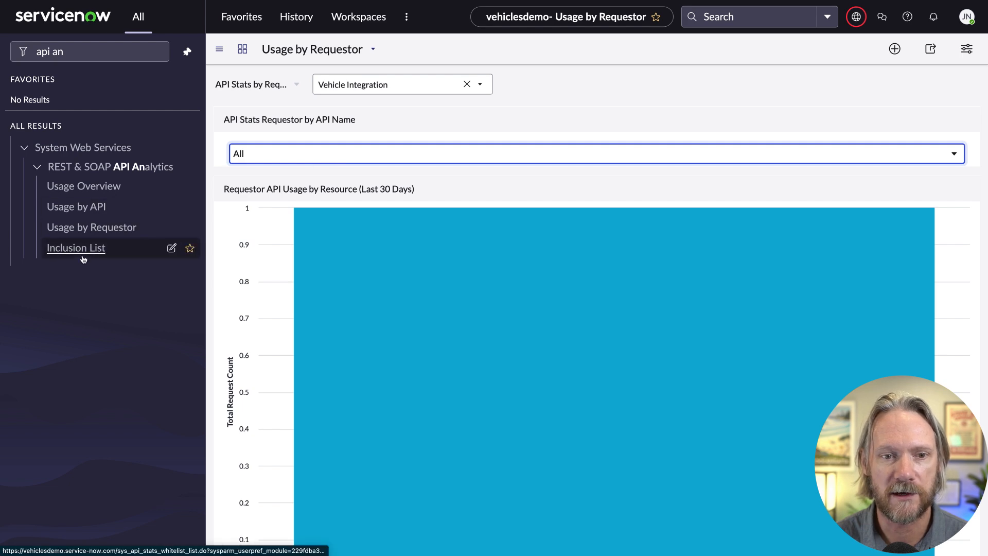
Set Collect API Requestor Stats to true for x_snc_veh_demo/vehicles in the Inclusion List.
{"action": "left_click", "coordinate": [75, 247]}
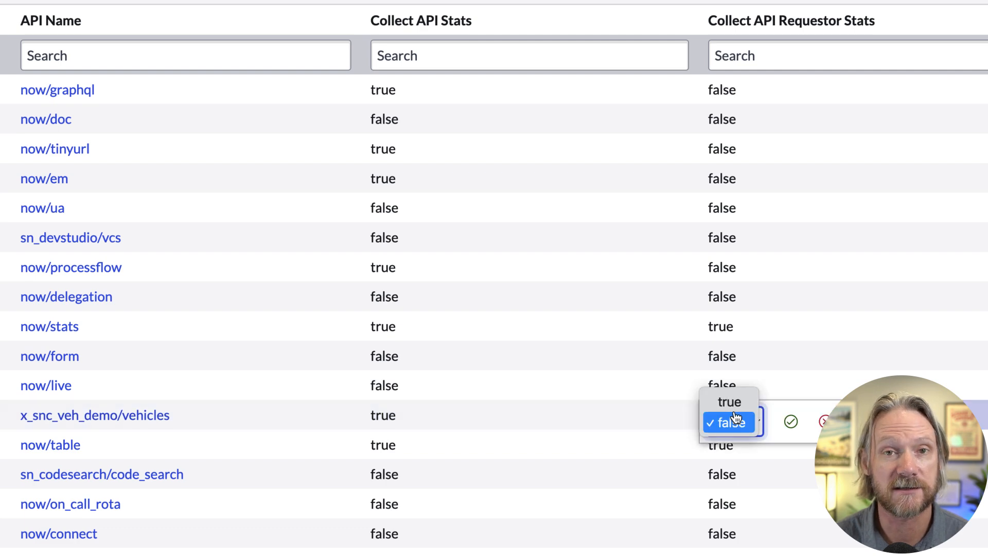
{"action": "left_click", "coordinate": [729, 403]}
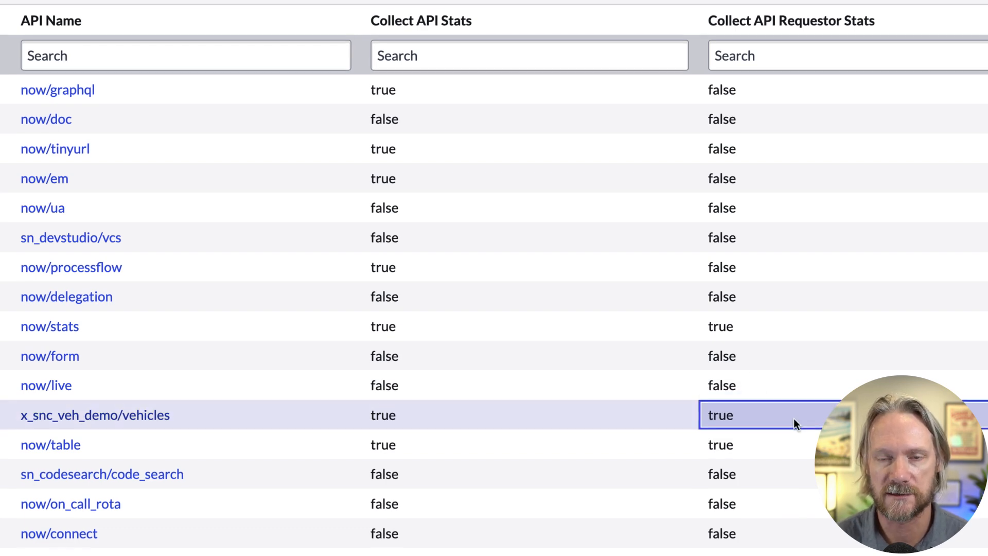
{"action": "left_click", "coordinate": [91, 227]}
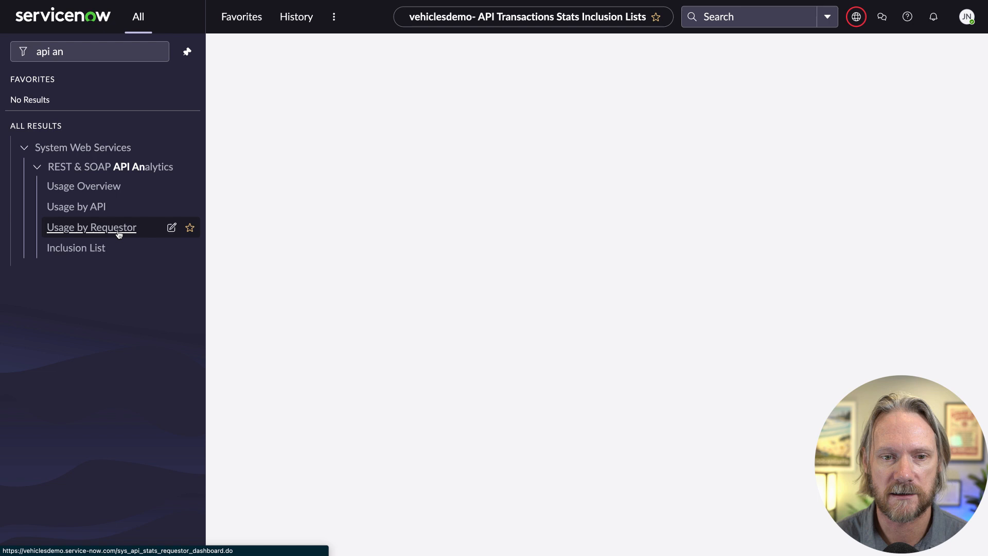
Filter the Usage by Requestor dashboard to the Vehicle Integration requestor.
{"action": "left_click", "coordinate": [92, 227]}
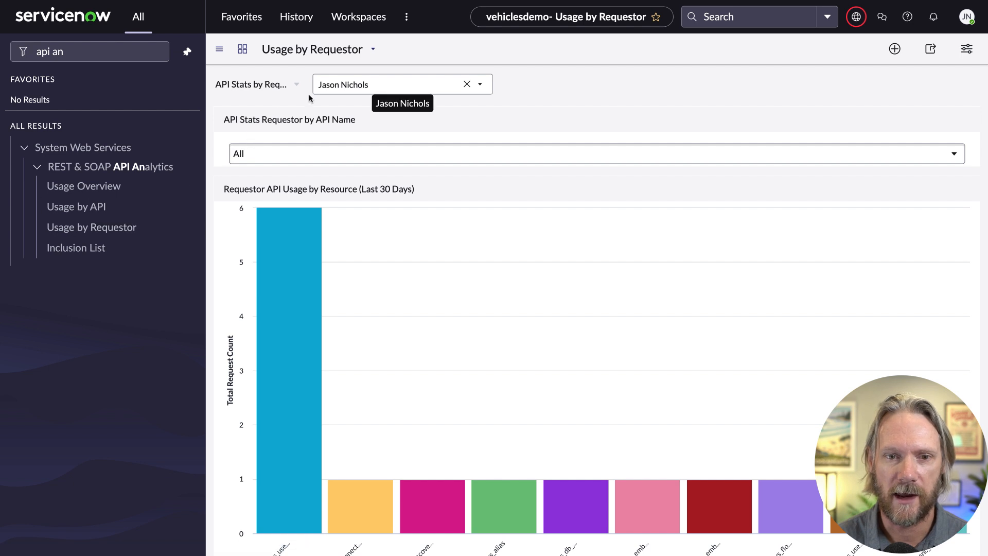
{"action": "left_click", "coordinate": [401, 84]}
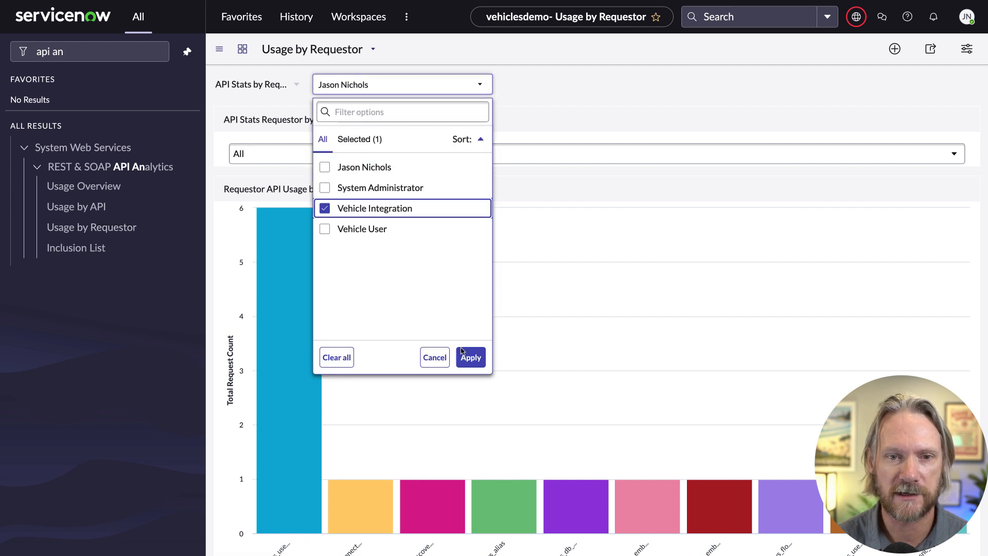
{"action": "left_click", "coordinate": [471, 358]}
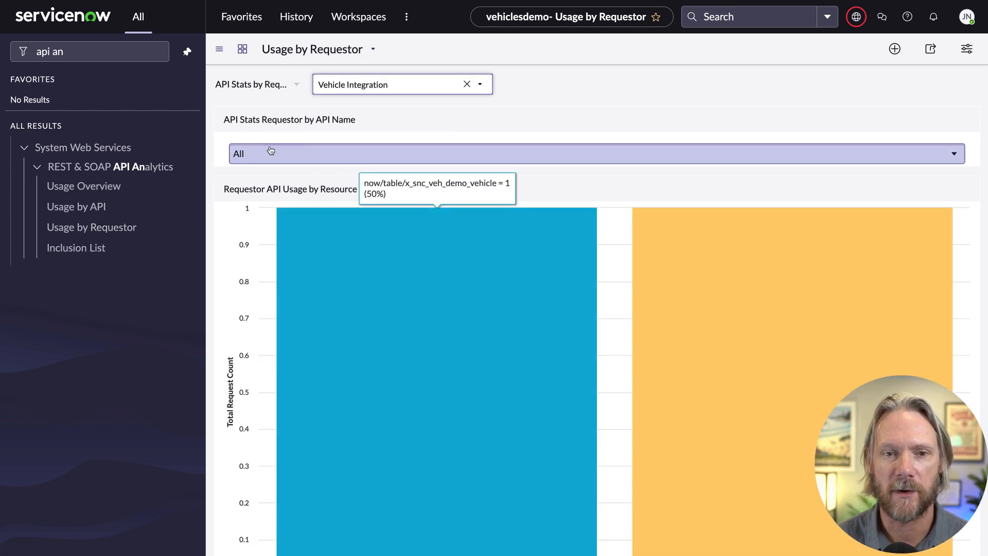
{"action": "left_click", "coordinate": [596, 153]}
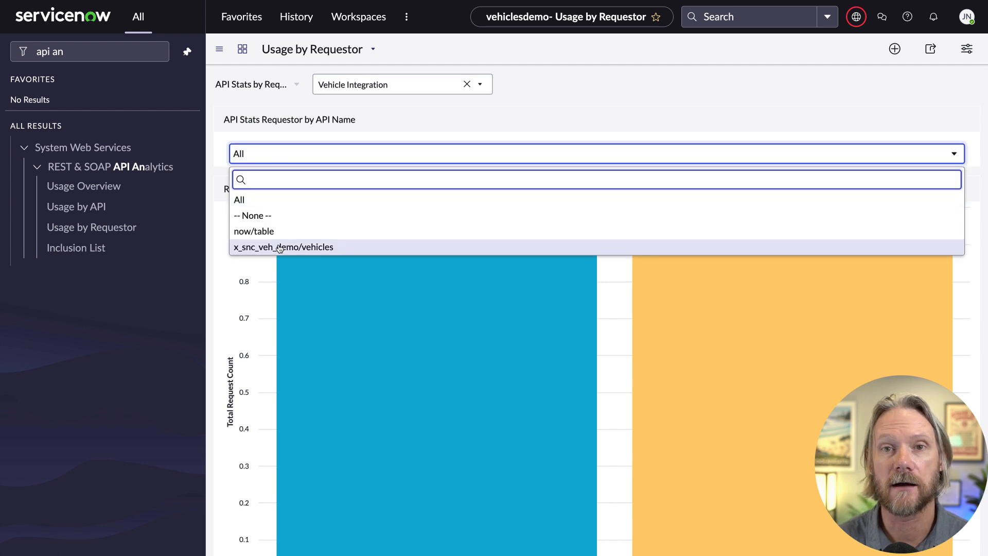
Limit the requestor charts to the x_snc_veh_demo/vehicles API and review them.
{"action": "left_click", "coordinate": [283, 246]}
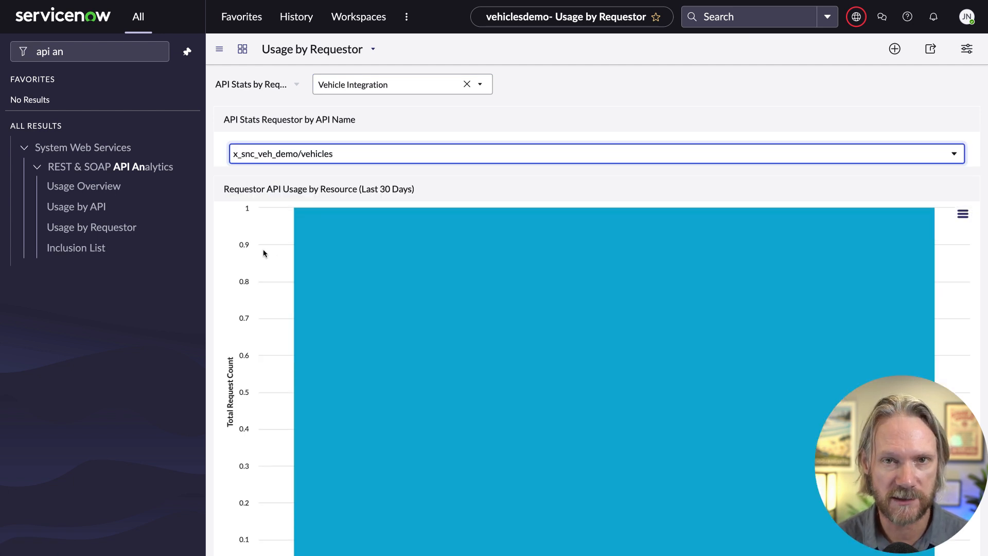
{"action": "scroll", "scroll_direction": "down", "scroll_amount": 3}
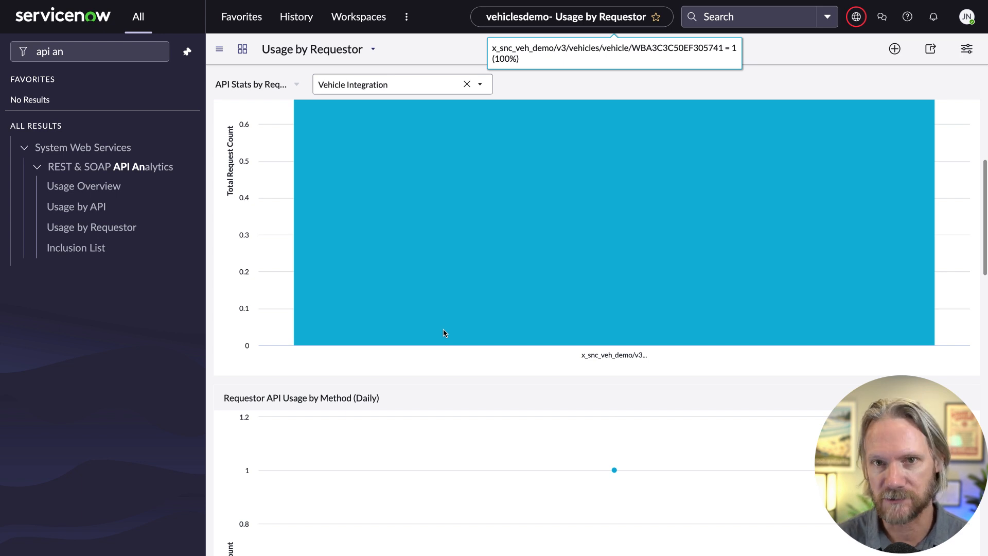
{"action": "mouse_move", "coordinate": [460, 366]}
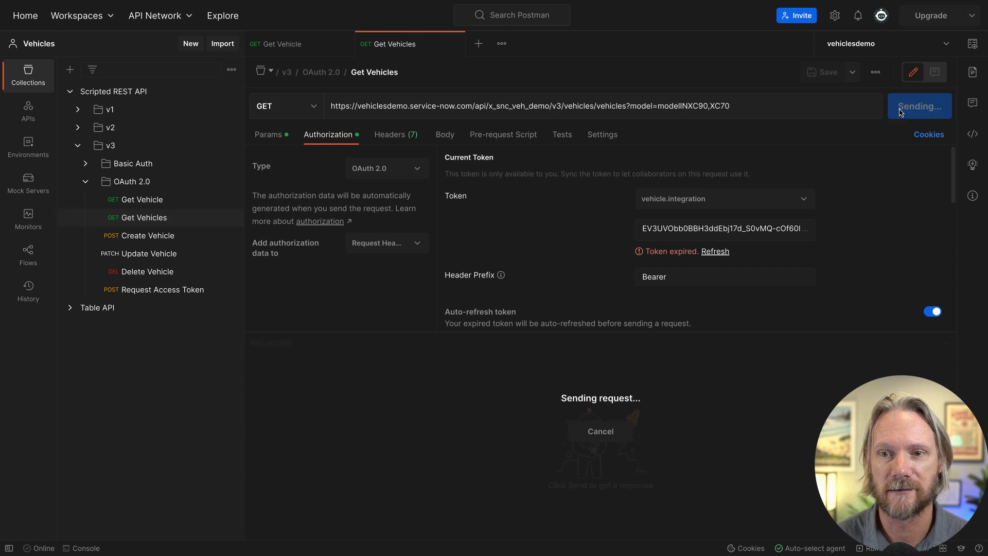
{"action": "left_click", "coordinate": [920, 106]}
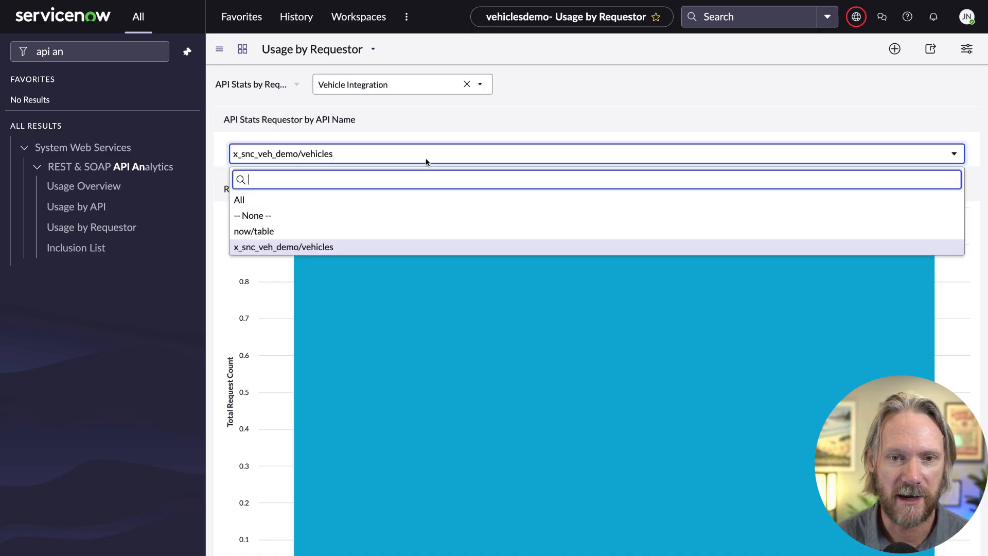
Reselect All then x_snc_veh_demo/vehicles to refresh the charts, and review method, version and monthly usage.
{"action": "left_click", "coordinate": [239, 199]}
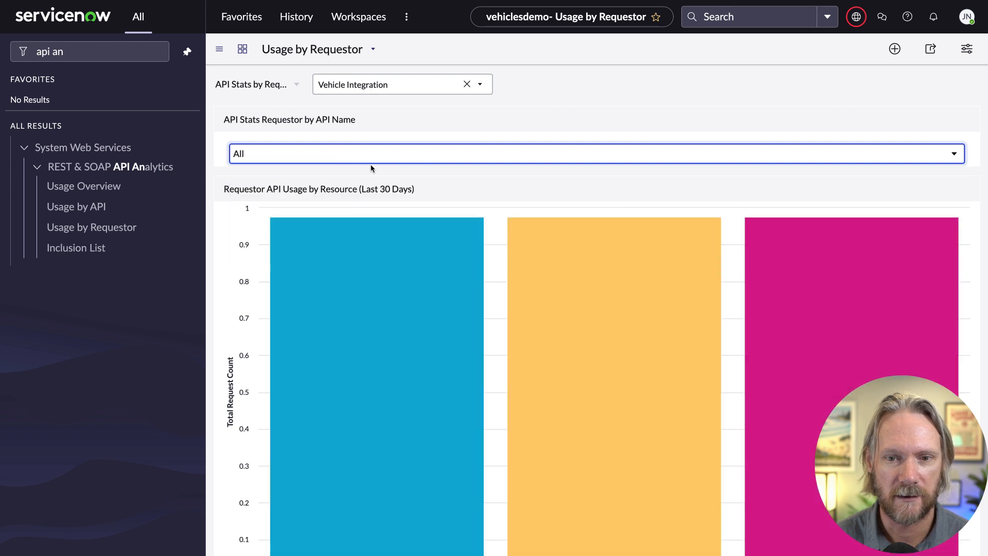
{"action": "left_click", "coordinate": [596, 153]}
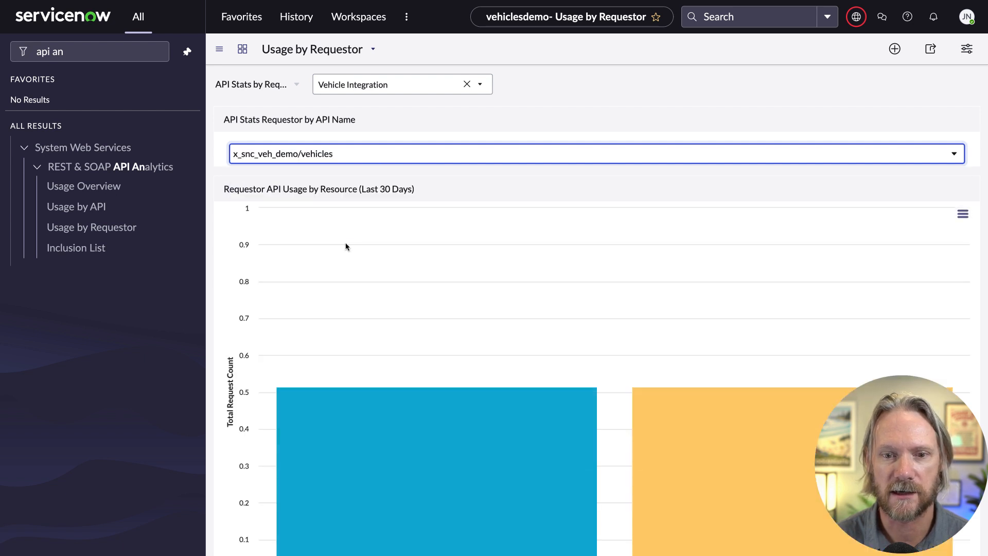
{"action": "mouse_move", "coordinate": [435, 252]}
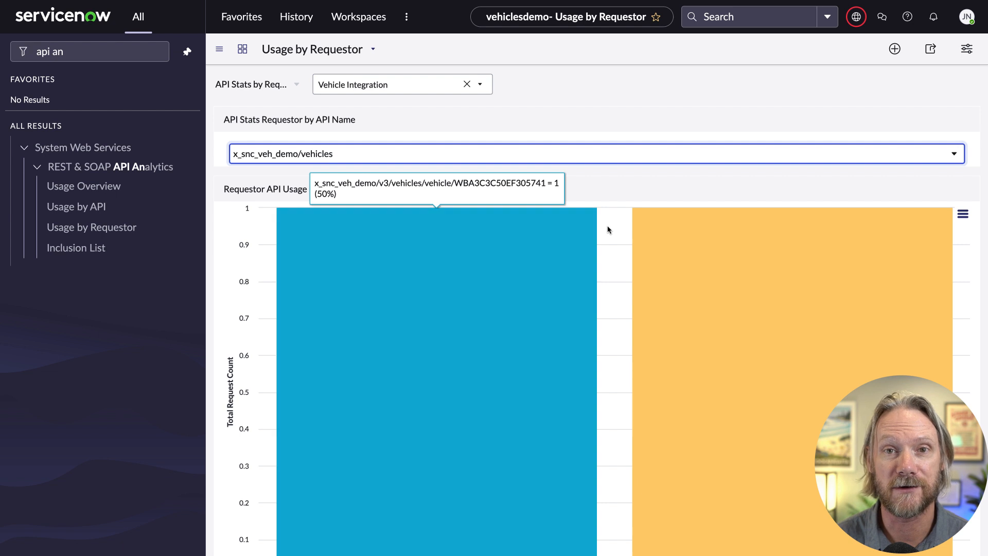
{"action": "scroll", "scroll_direction": "down", "scroll_amount": 3}
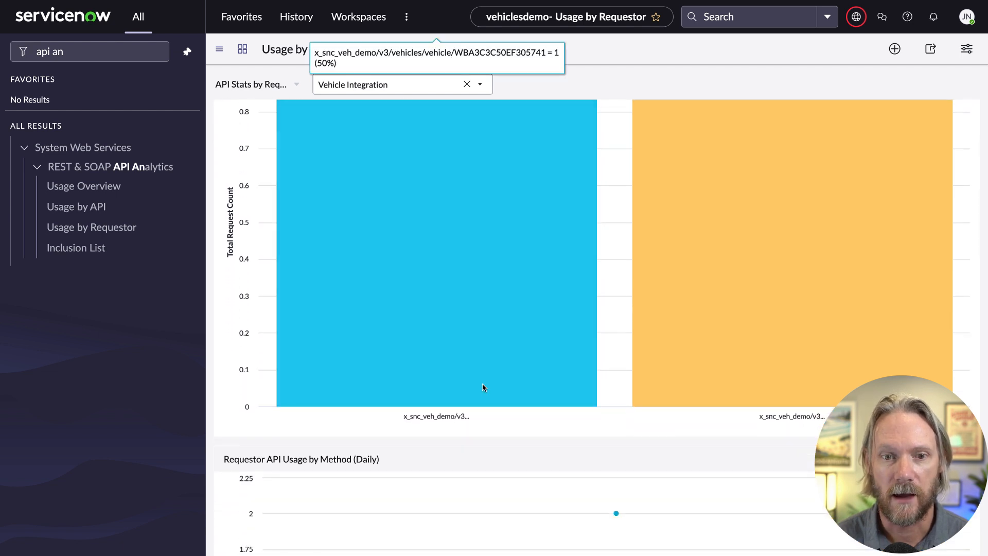
{"action": "scroll", "scroll_direction": "down", "scroll_amount": 3}
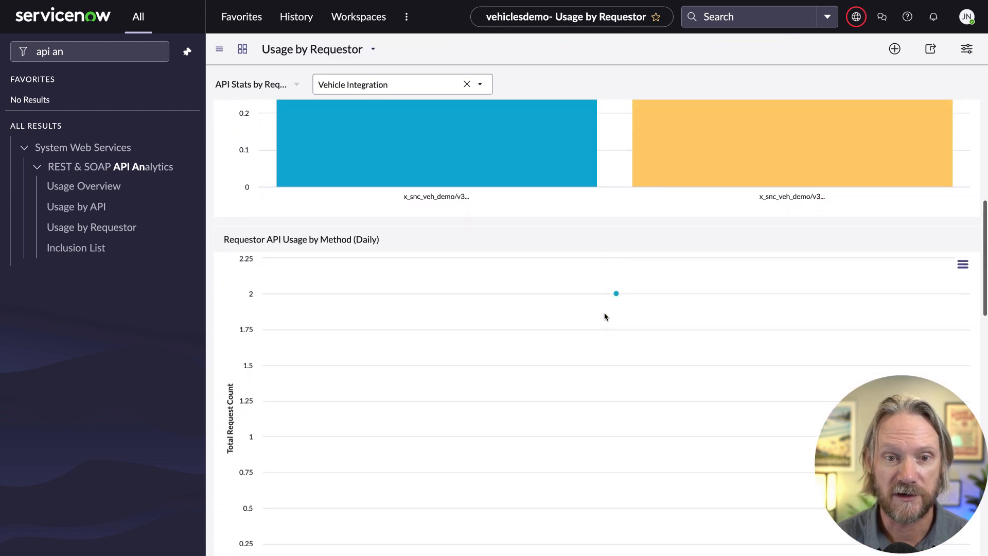
{"action": "scroll", "scroll_direction": "down", "scroll_amount": 3}
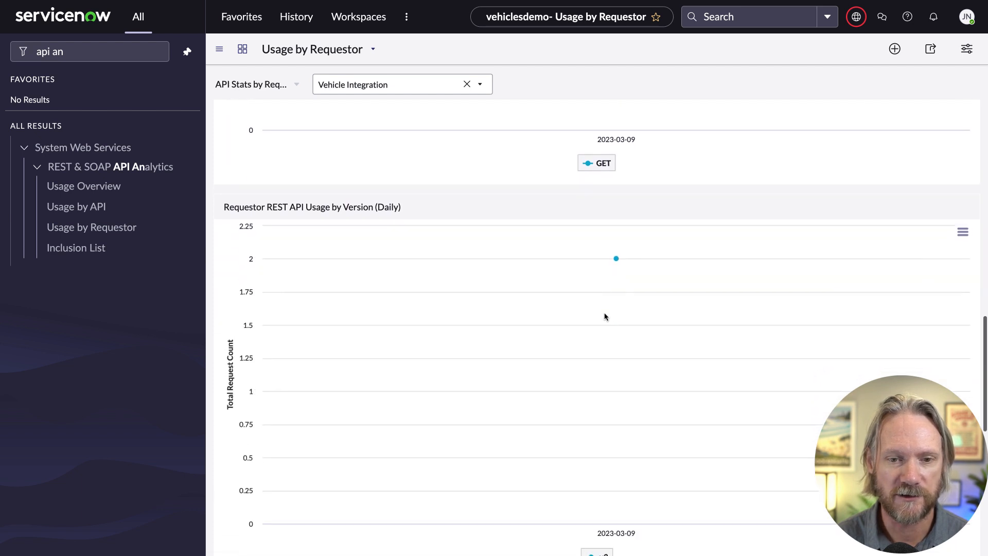
{"action": "scroll", "scroll_direction": "down", "scroll_amount": 3}
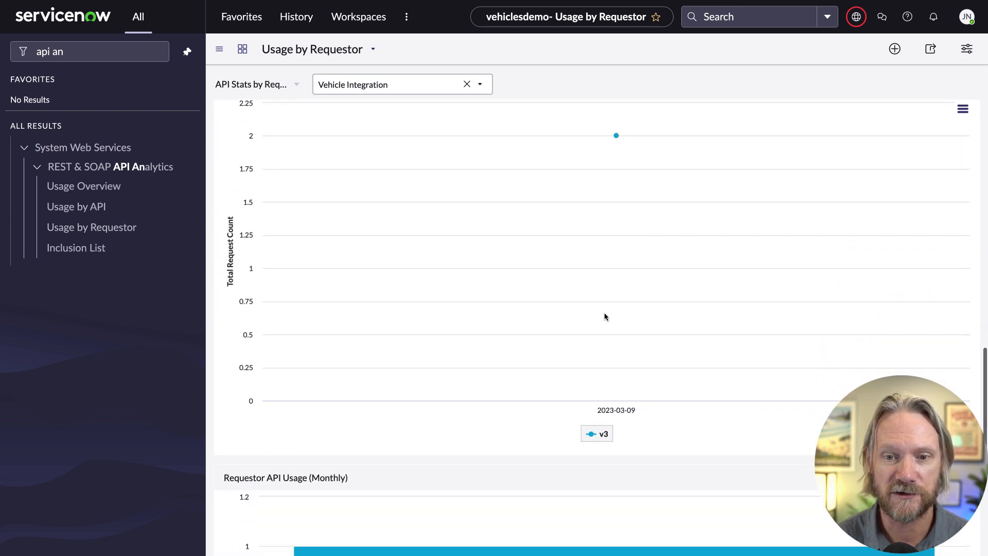
{"action": "scroll", "scroll_direction": "down", "scroll_amount": 3}
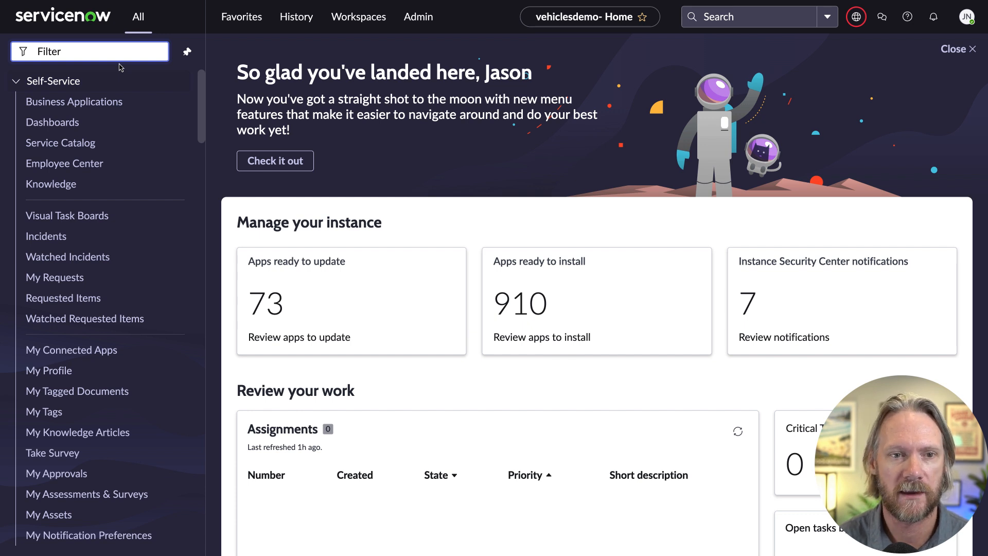
Open System Logs > Transactions via the navigator filter to view the Transaction Log.
{"action": "type", "text": "transactions"}
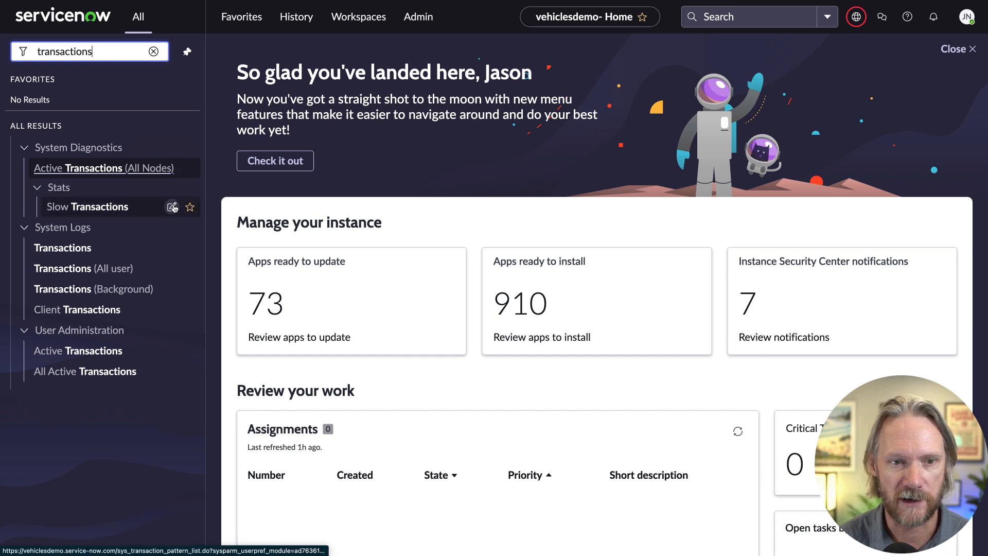
{"action": "left_click", "coordinate": [63, 248]}
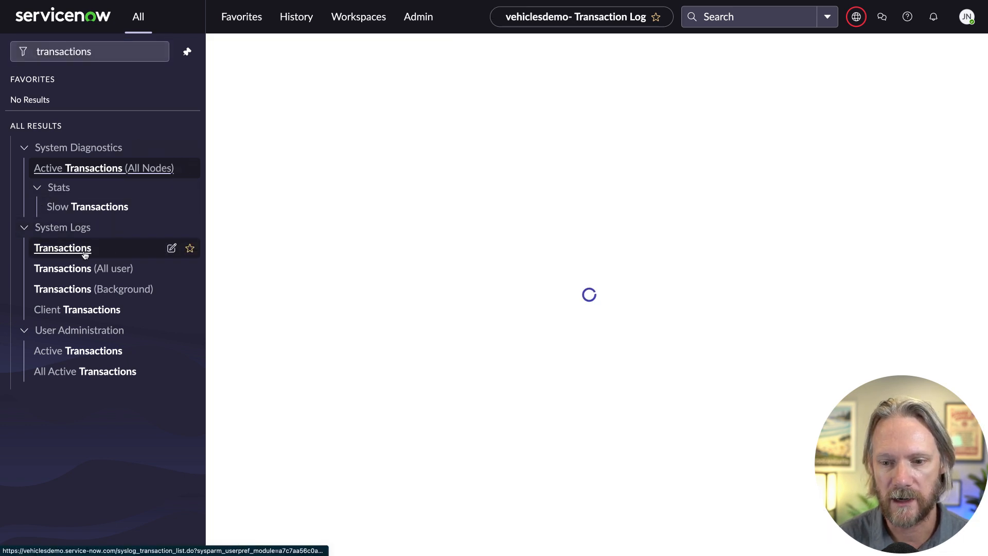
{"action": "left_click", "coordinate": [63, 248]}
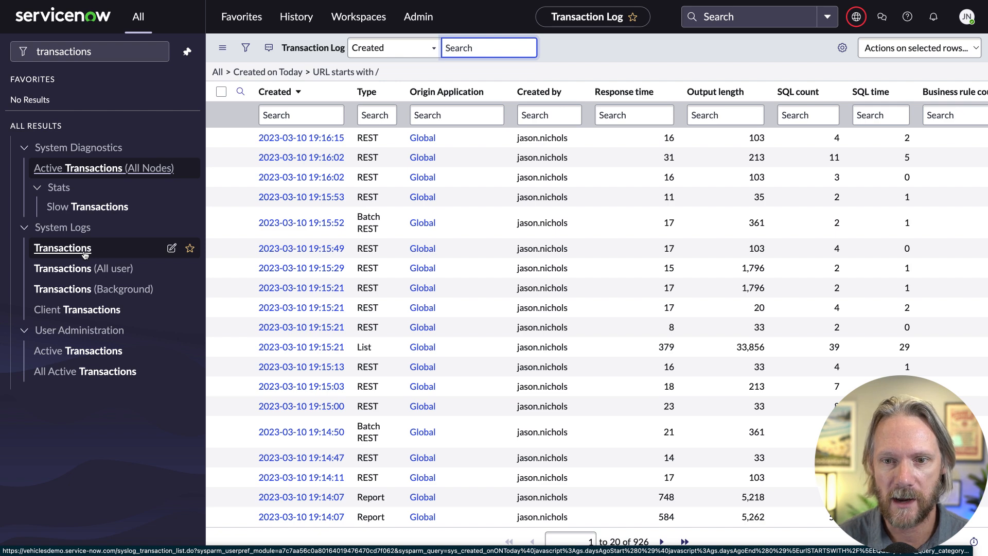
Apply the saved Vehicles filter so the log shows /api/x_snc_veh_demo REST transactions.
{"action": "scroll", "scroll_direction": "right", "scroll_amount": 3}
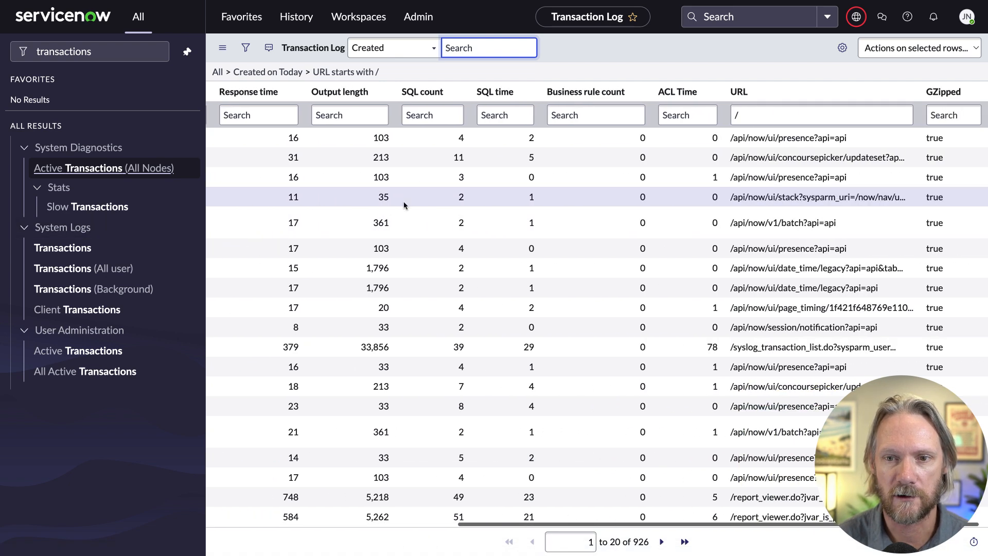
{"action": "left_click", "coordinate": [821, 114]}
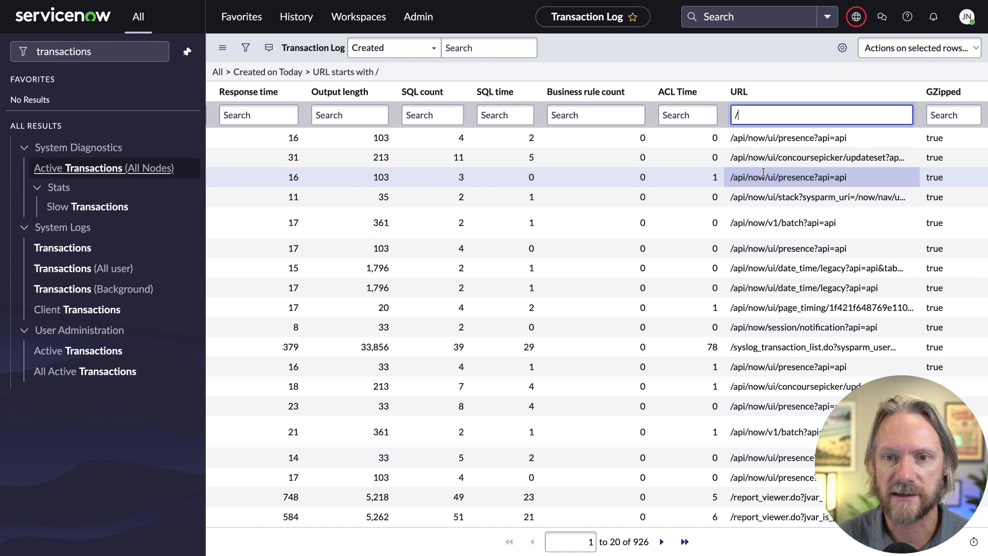
{"action": "scroll", "scroll_direction": "right", "scroll_amount": 3}
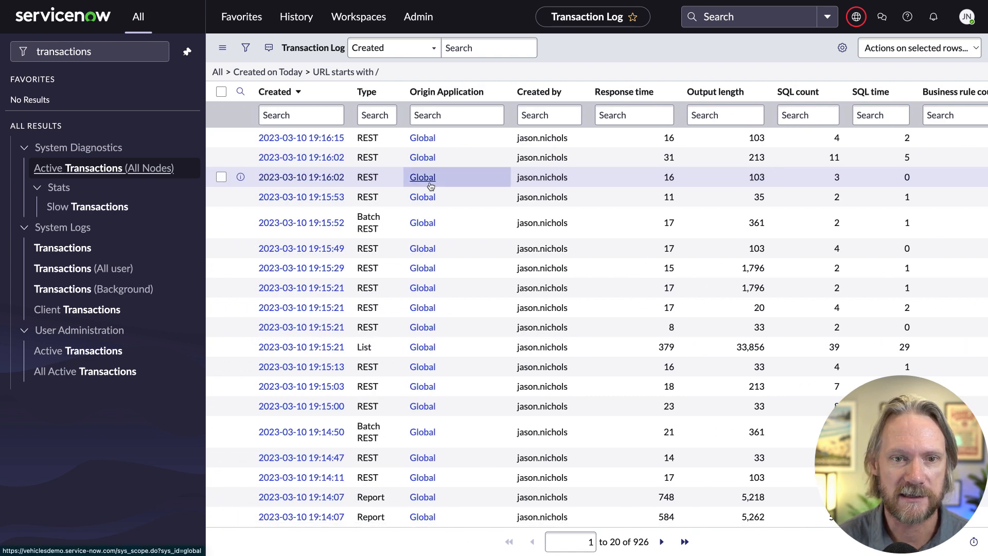
{"action": "left_click", "coordinate": [222, 47]}
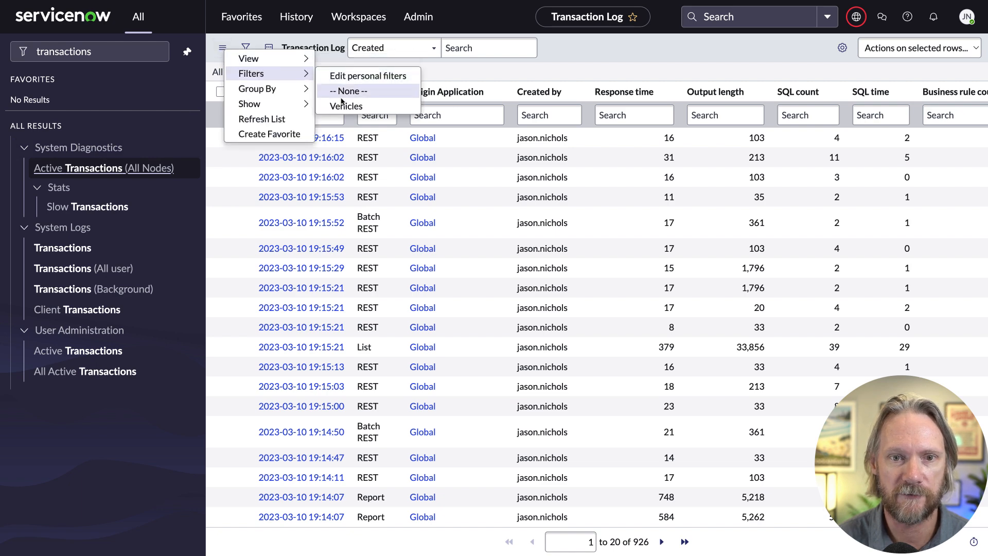
{"action": "left_click", "coordinate": [346, 105]}
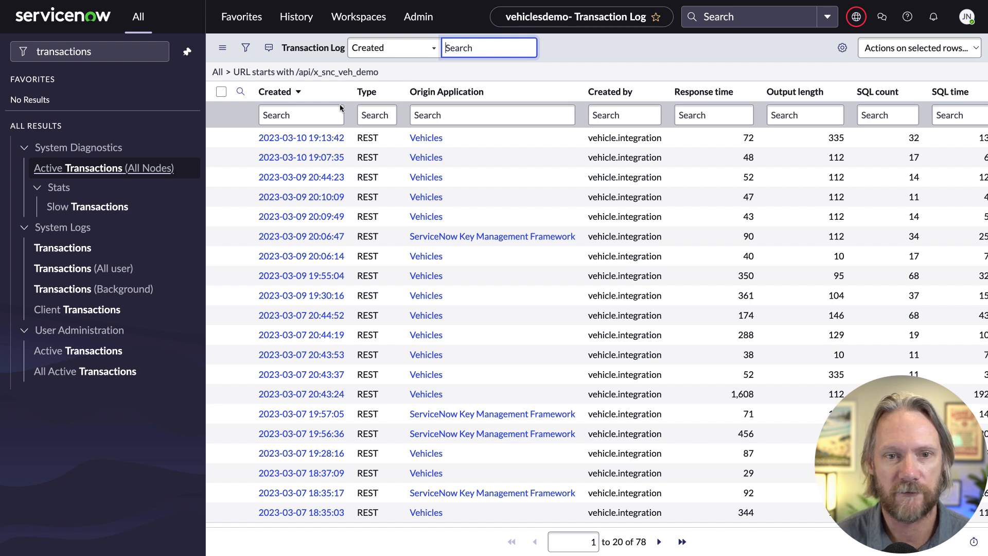
Switch the Transaction Log to the Vehicles view with IP address, user agent and start time columns.
{"action": "left_click", "coordinate": [222, 47]}
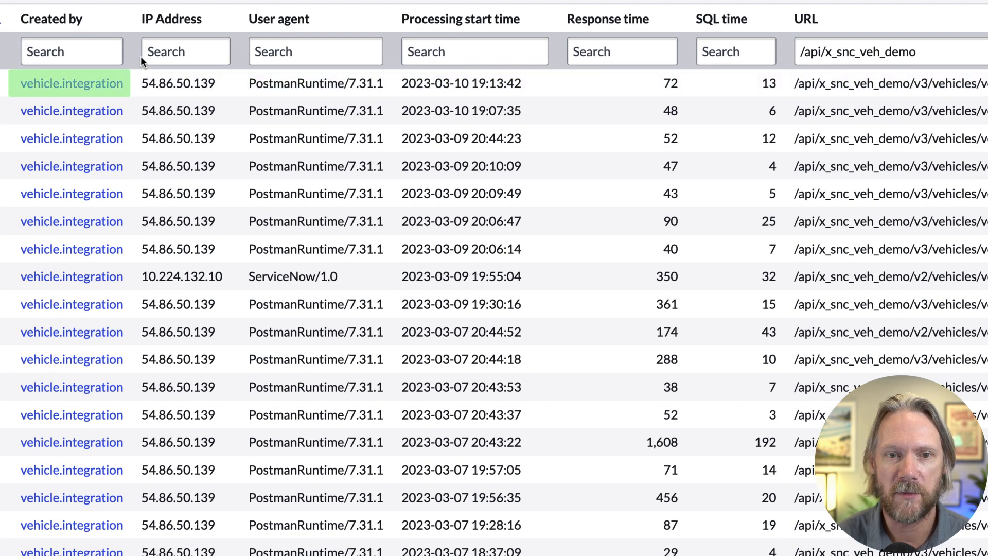
{"action": "left_click", "coordinate": [186, 51]}
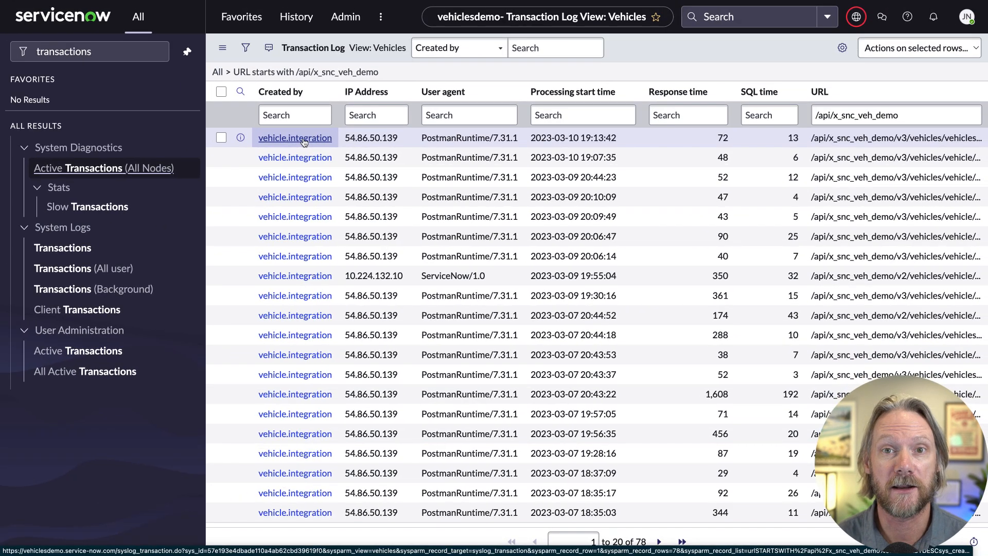
Open the newest vehicle.integration REST transaction for the v3 vehicles API from the log list.
{"action": "left_click", "coordinate": [294, 137]}
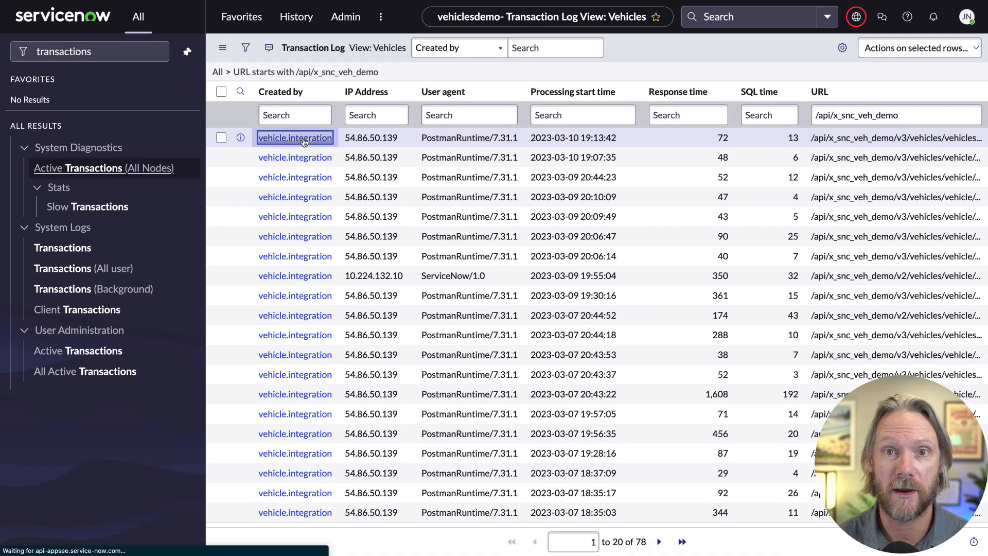
{"action": "left_click", "coordinate": [295, 137]}
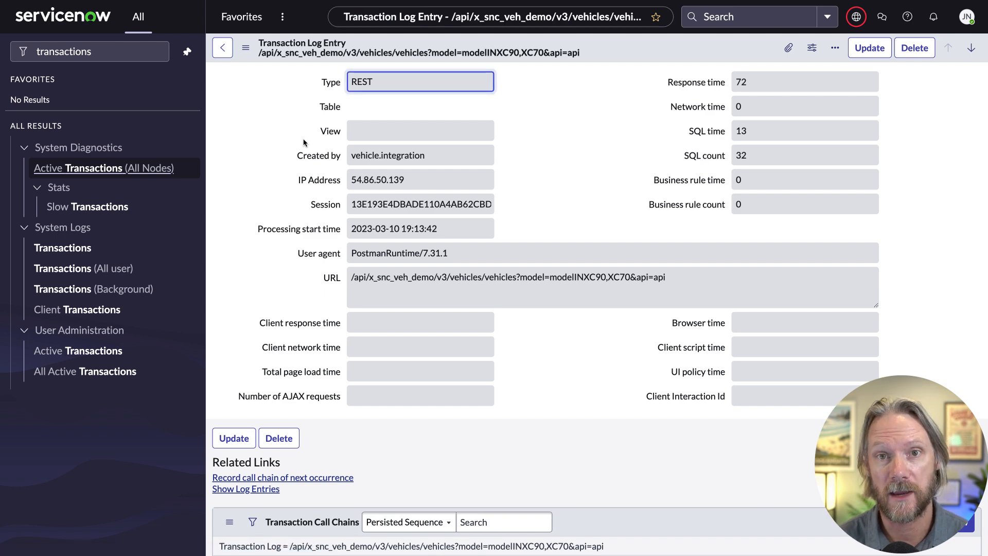